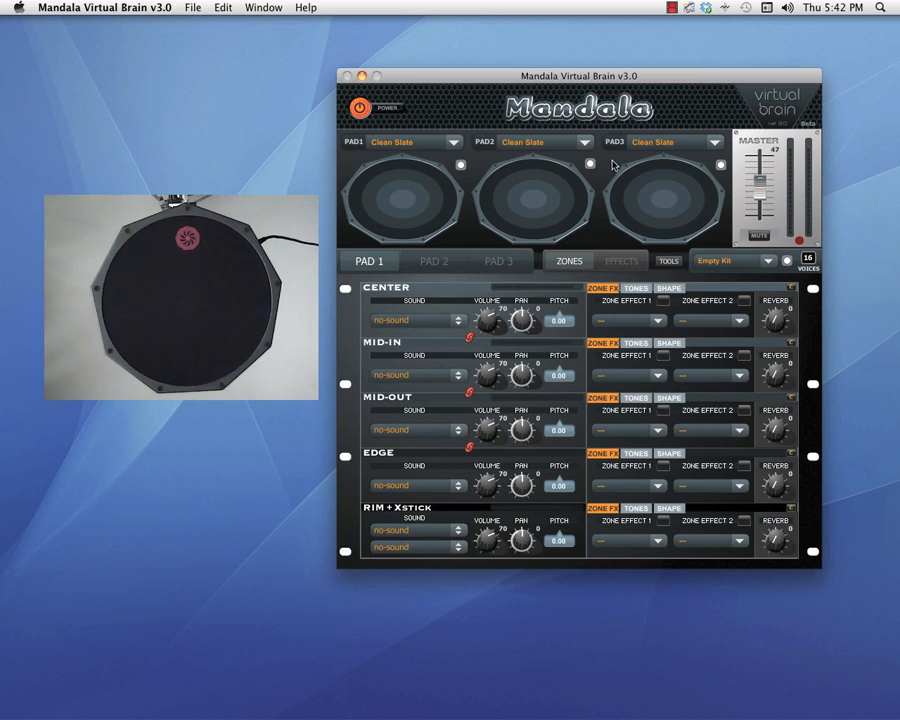
{"action": "mouse_move", "coordinate": [573, 538]}
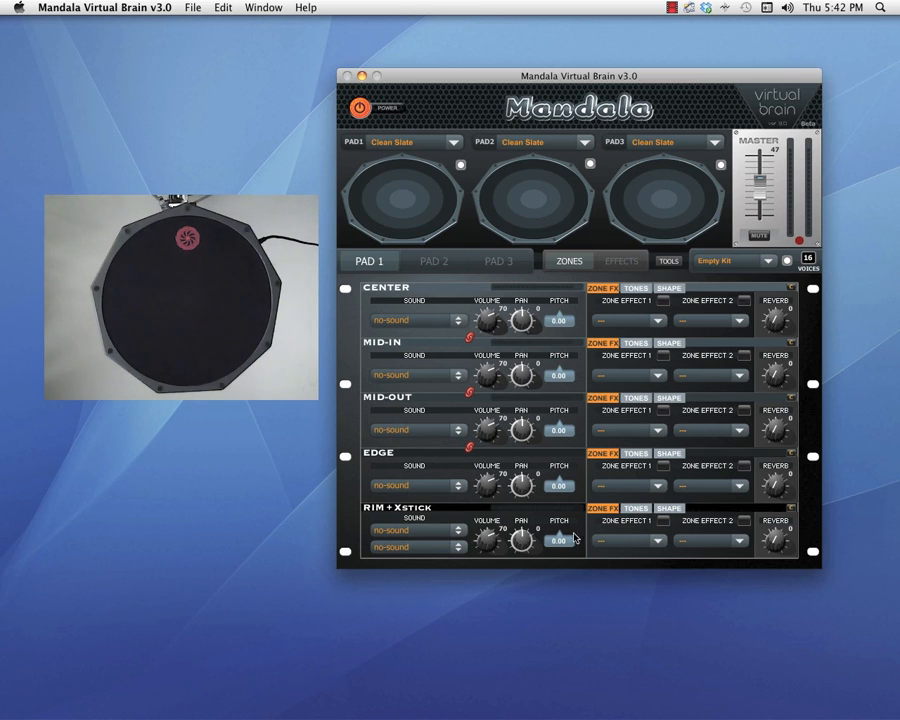
{"action": "mouse_move", "coordinate": [410, 143]}
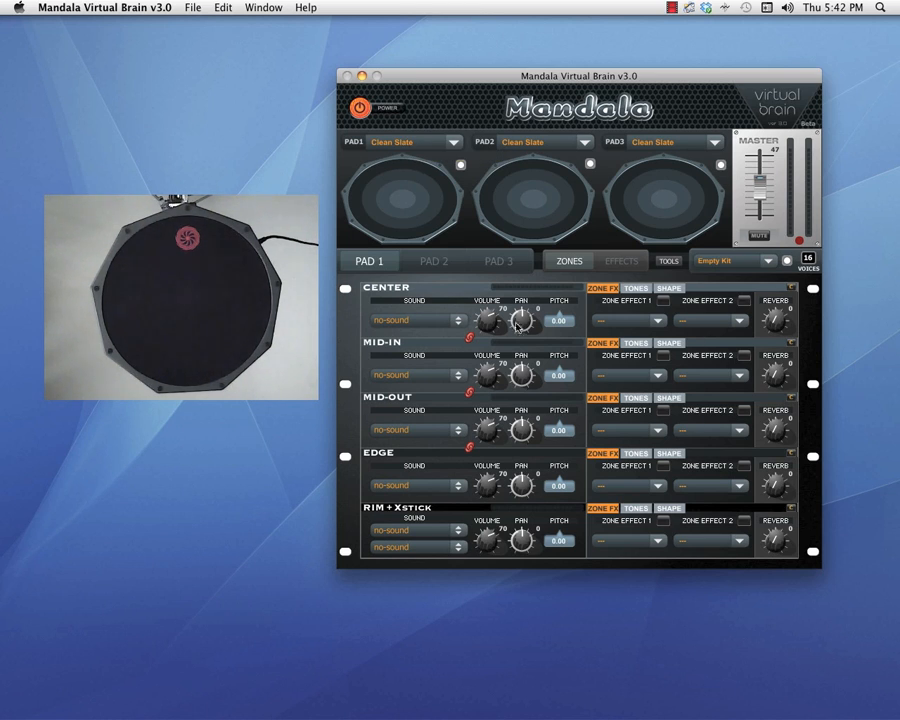
{"action": "mouse_move", "coordinate": [643, 330]}
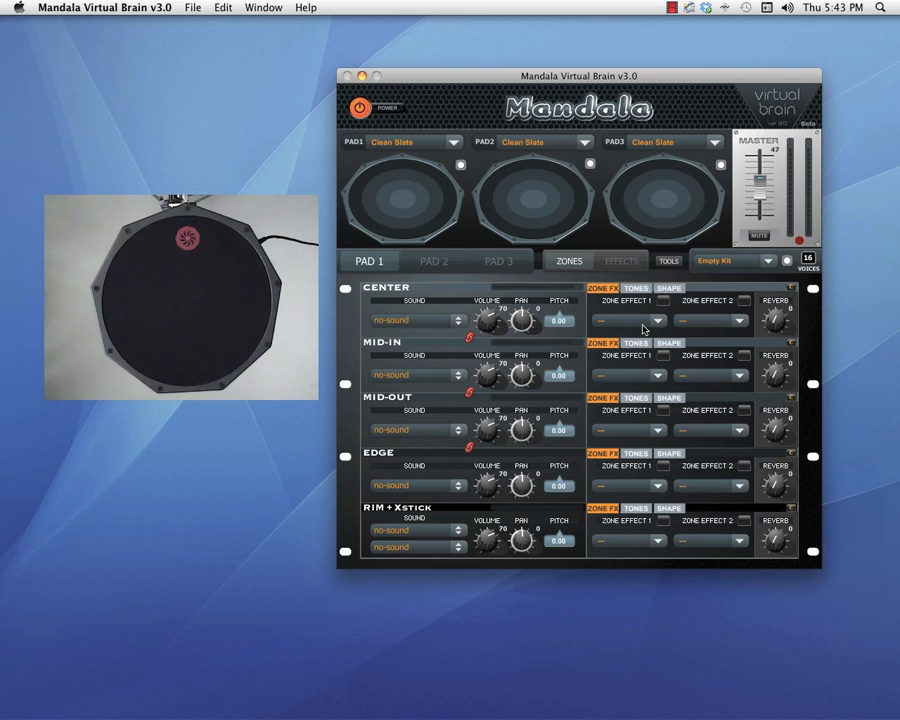
{"action": "mouse_move", "coordinate": [550, 287]}
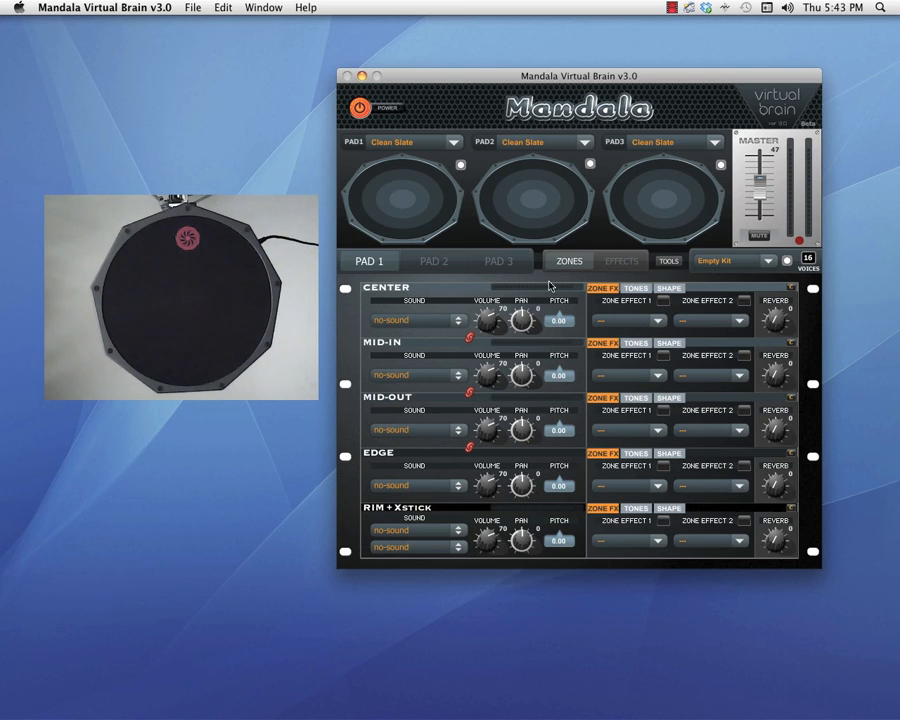
{"action": "mouse_move", "coordinate": [484, 155]}
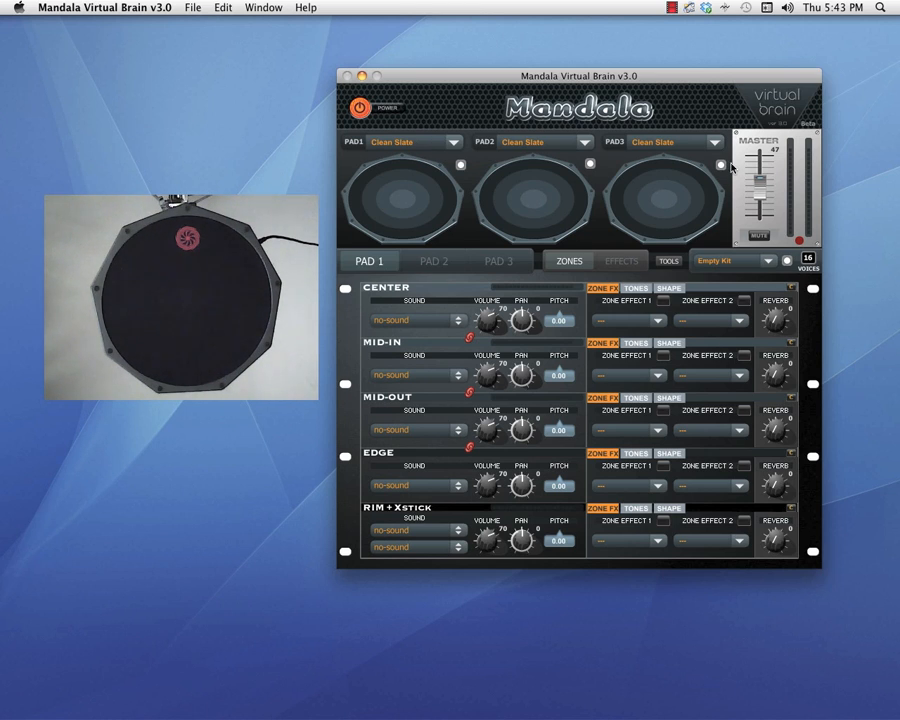
{"action": "mouse_move", "coordinate": [453, 186]}
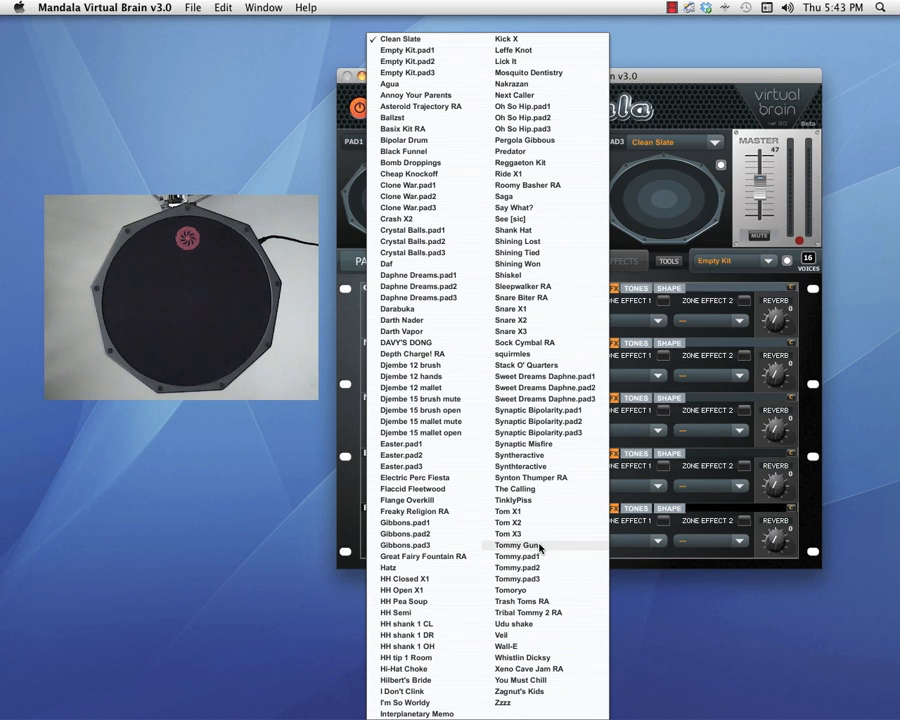
Load the Tommy Gun preset onto Pad 1, setting zone reverbs to 10.
{"action": "left_click", "coordinate": [519, 545]}
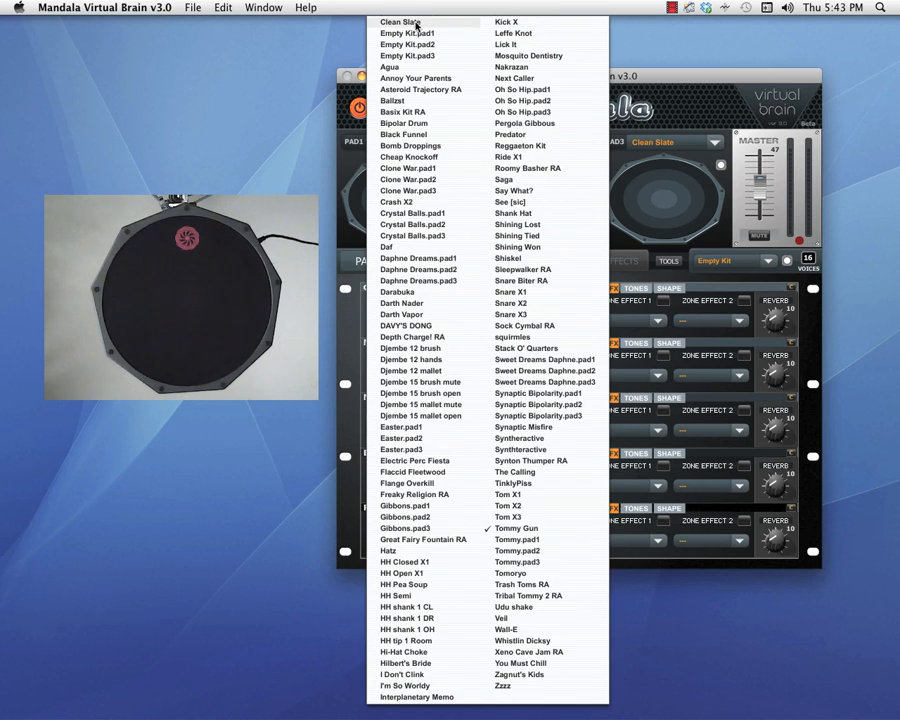
Switch Pad 1's preset to Clean Slate, clearing every zone's sound.
{"action": "left_click", "coordinate": [400, 21]}
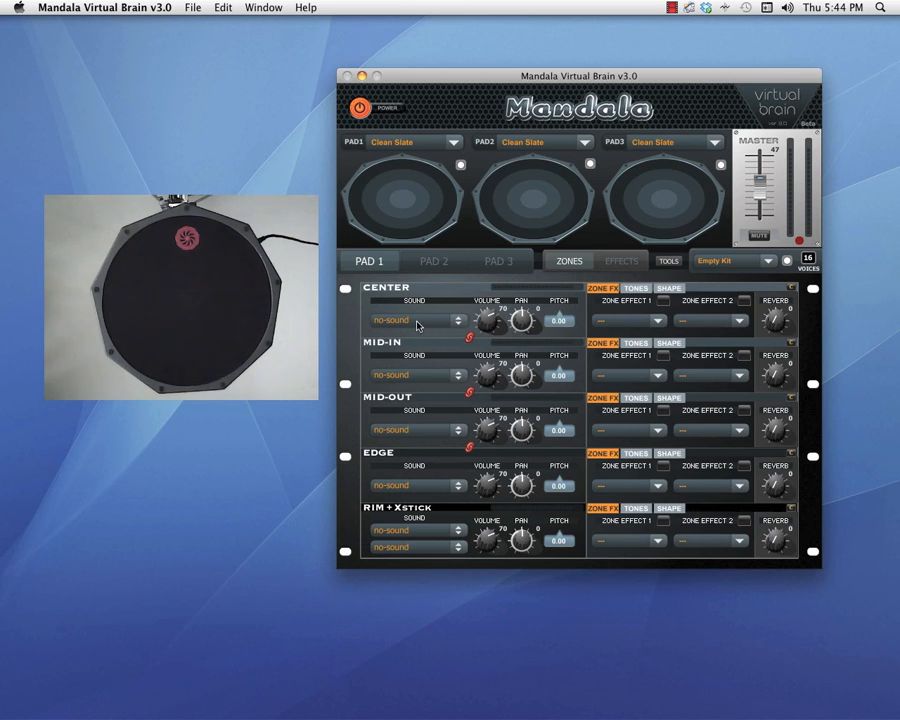
{"action": "left_click", "coordinate": [412, 320]}
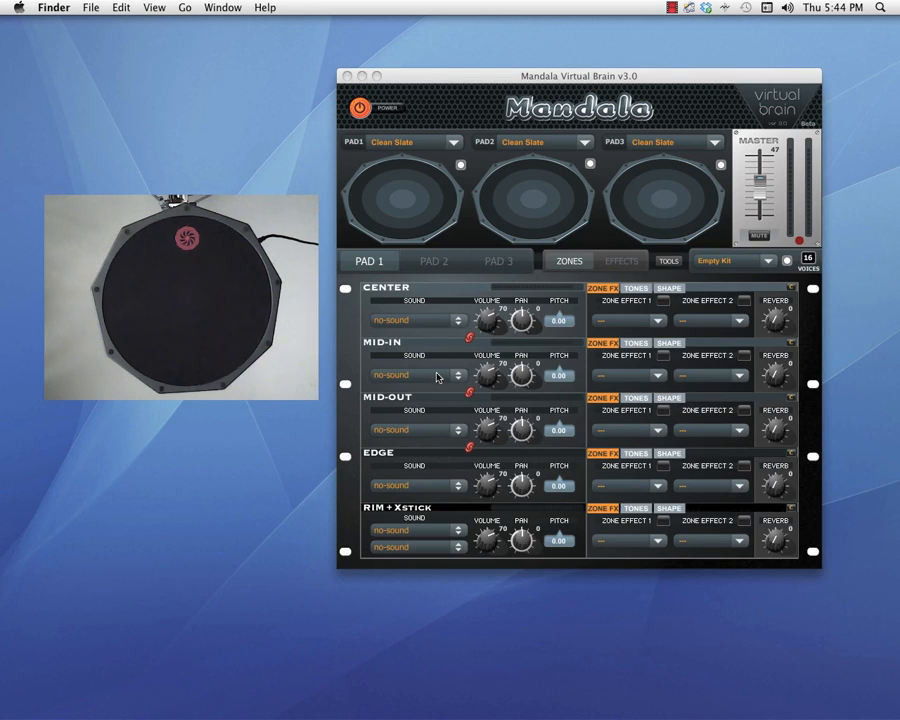
{"action": "mouse_move", "coordinate": [430, 327]}
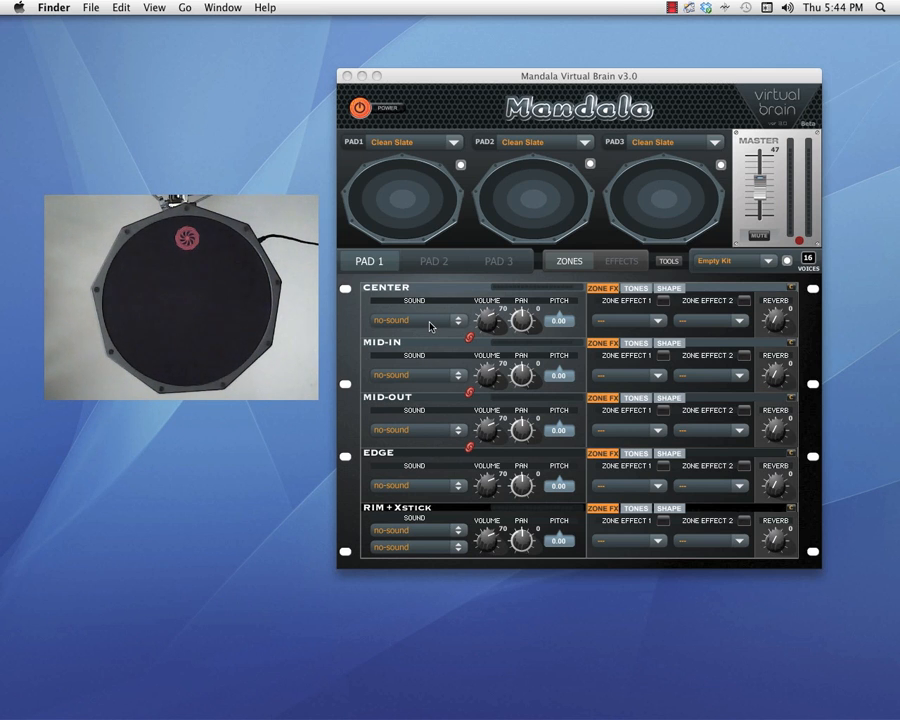
Assign Snare OHMx z1–z5 to the Center, Mid-In, Mid-Out, Edge and Rim zones.
{"action": "left_click", "coordinate": [415, 320]}
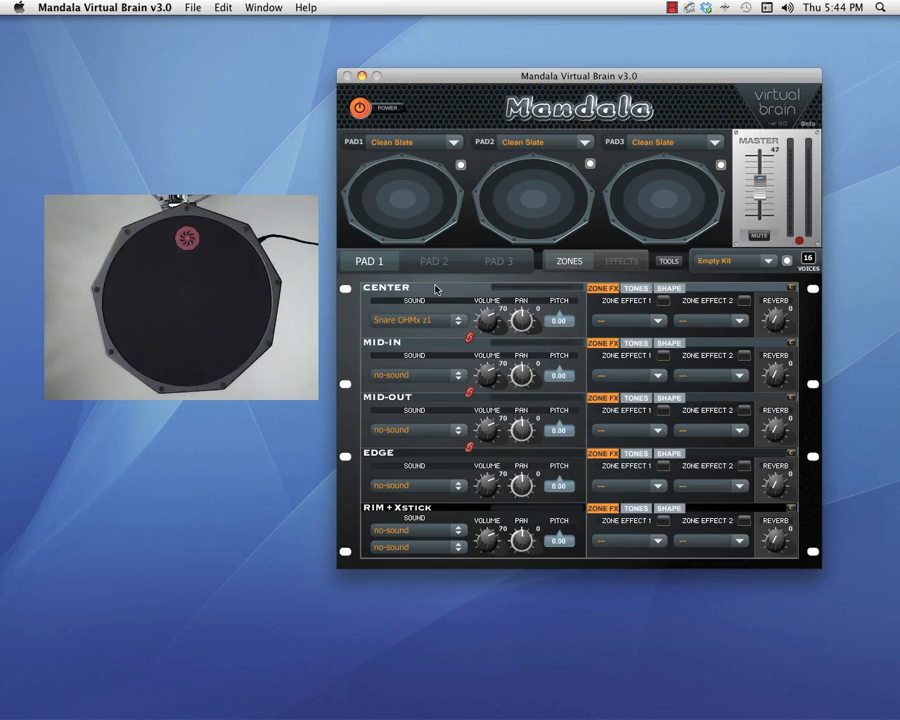
{"action": "left_click", "coordinate": [413, 320]}
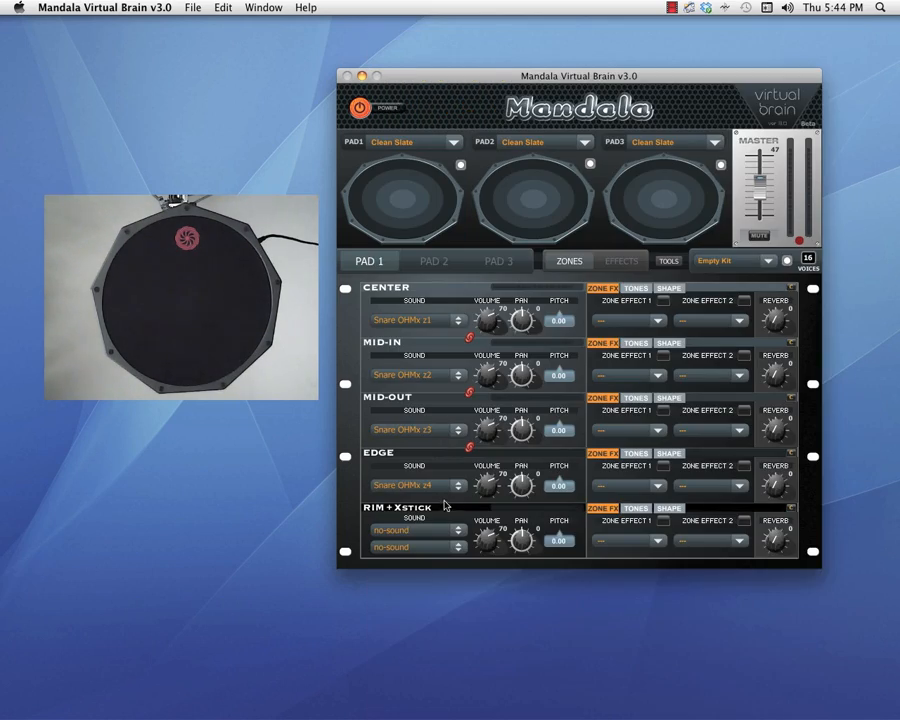
{"action": "left_click", "coordinate": [418, 530]}
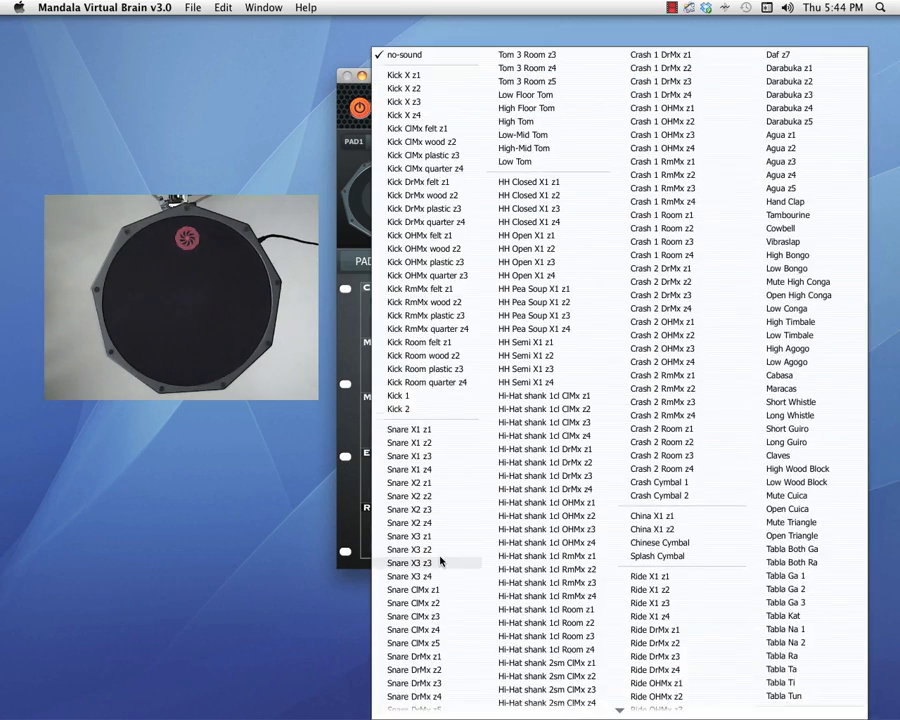
{"action": "scroll", "scroll_direction": "down", "scroll_amount": 3}
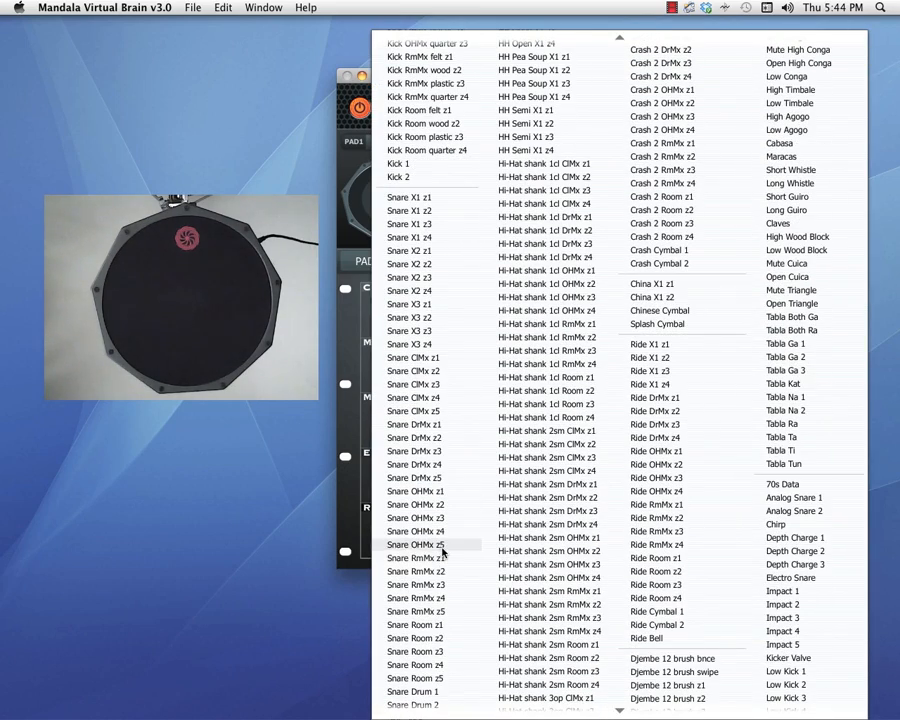
{"action": "left_click", "coordinate": [416, 544]}
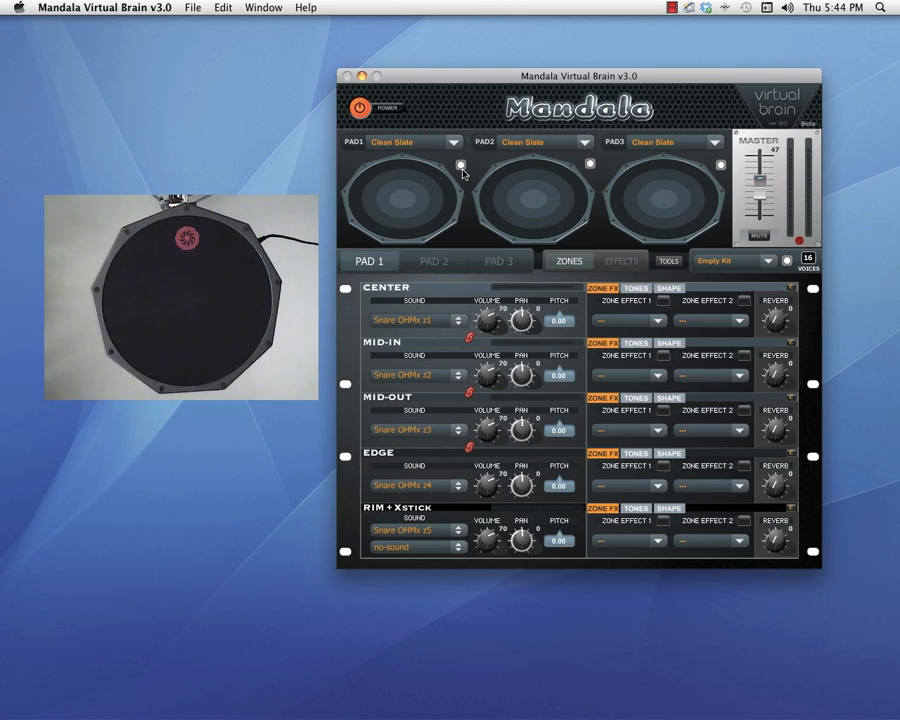
{"action": "mouse_move", "coordinate": [461, 165]}
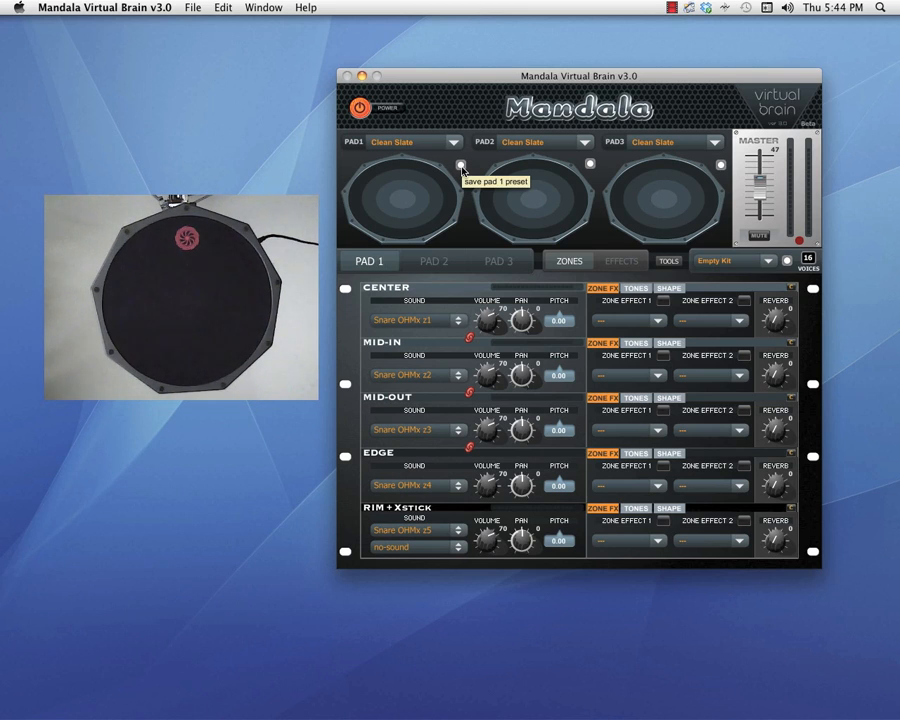
Save Pad 1's setup as a new pad preset named 'Snare OH'.
{"action": "left_click", "coordinate": [460, 164]}
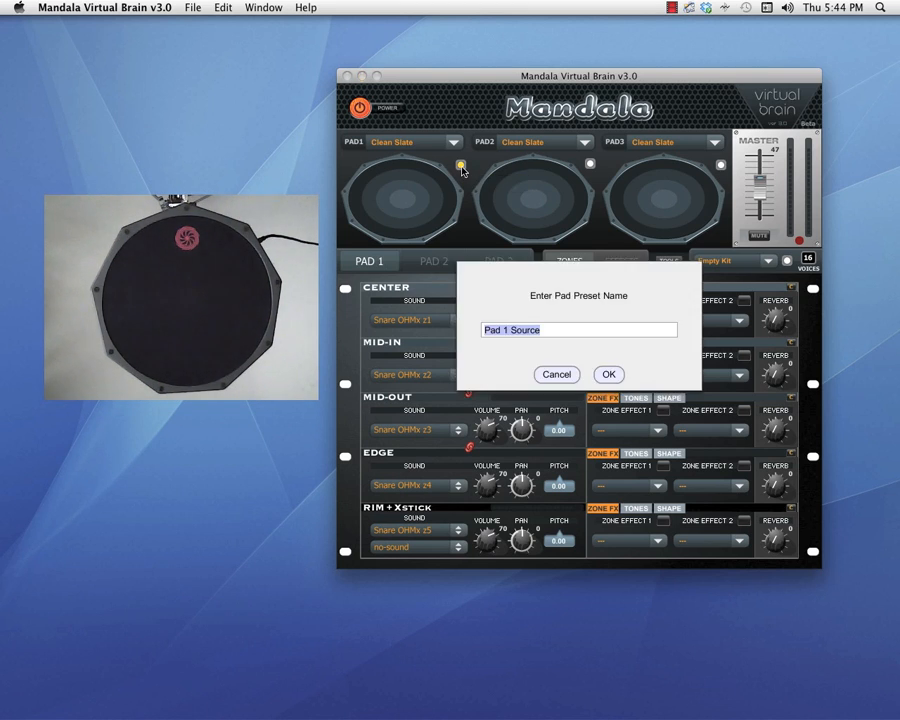
{"action": "type", "text": "Snare OH"}
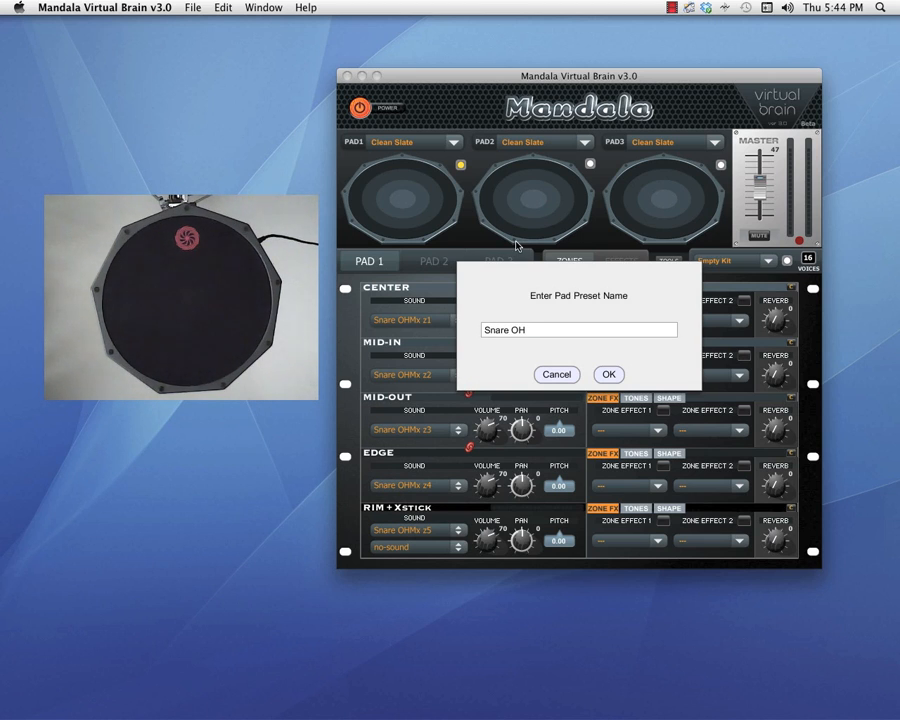
{"action": "left_click", "coordinate": [608, 374]}
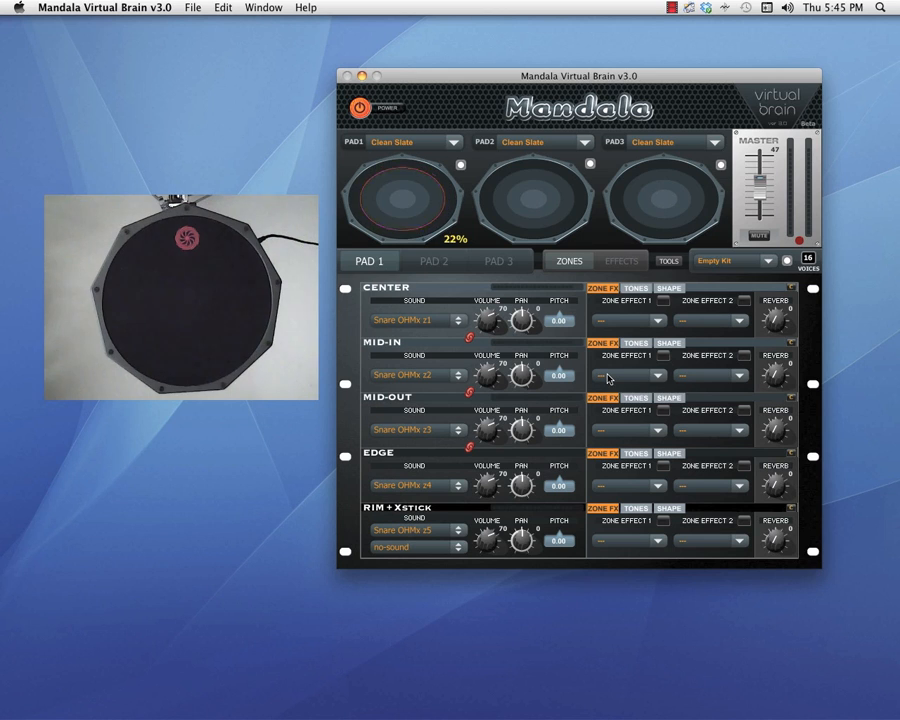